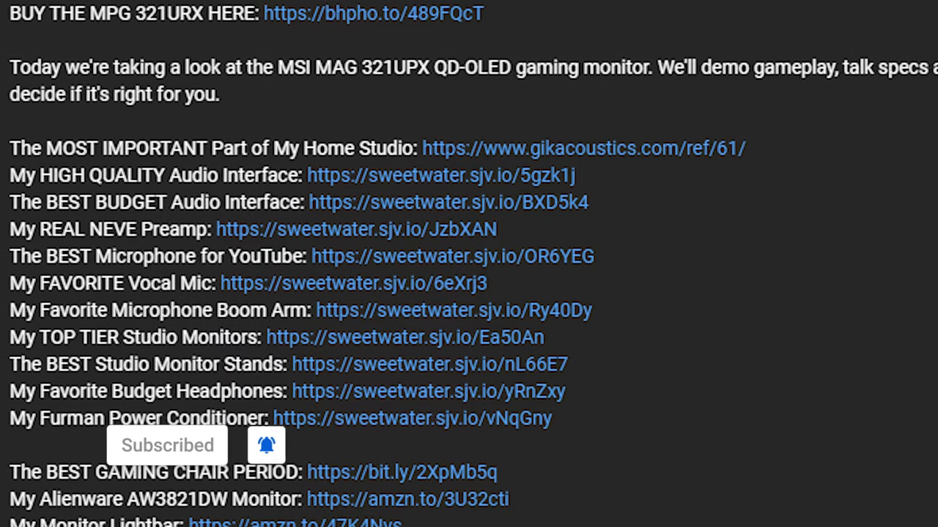
{"action": "scroll", "scroll_direction": "down", "scroll_amount": 3}
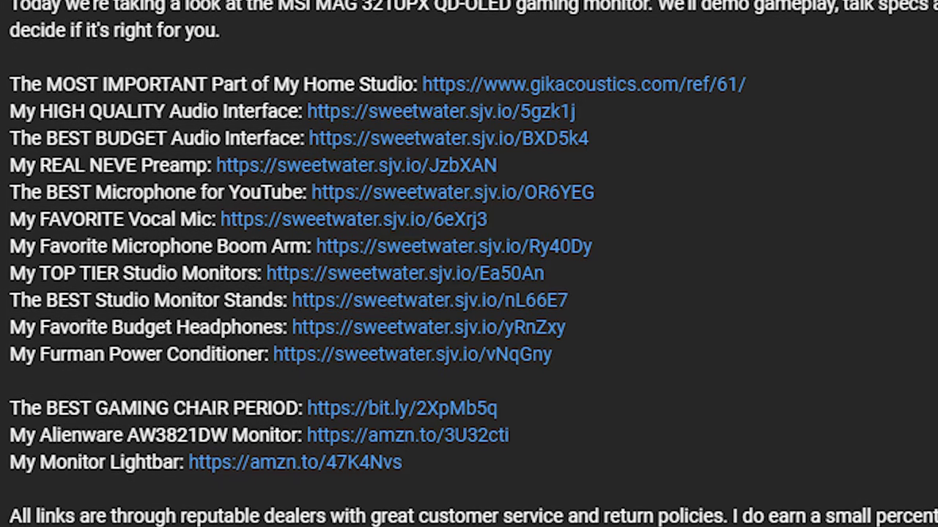